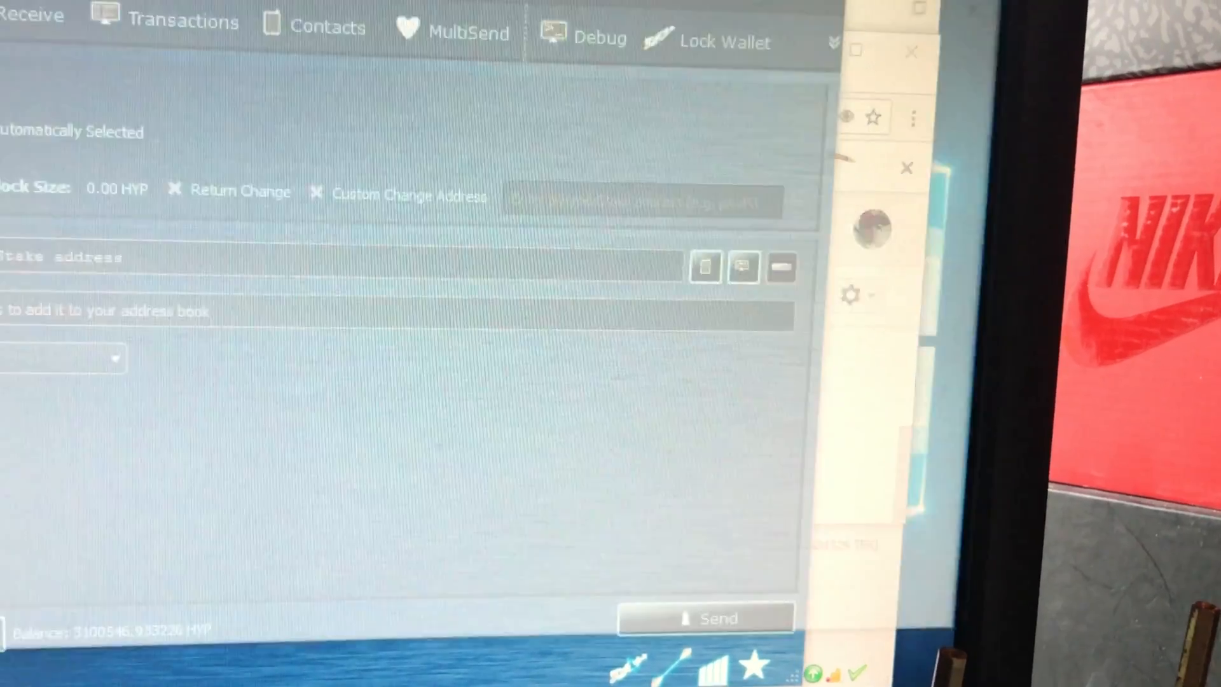
# Step: Tick the 11 most recent coins in Coin Control, totalling 30363.98 HYP
pyautogui.click(208, 110)
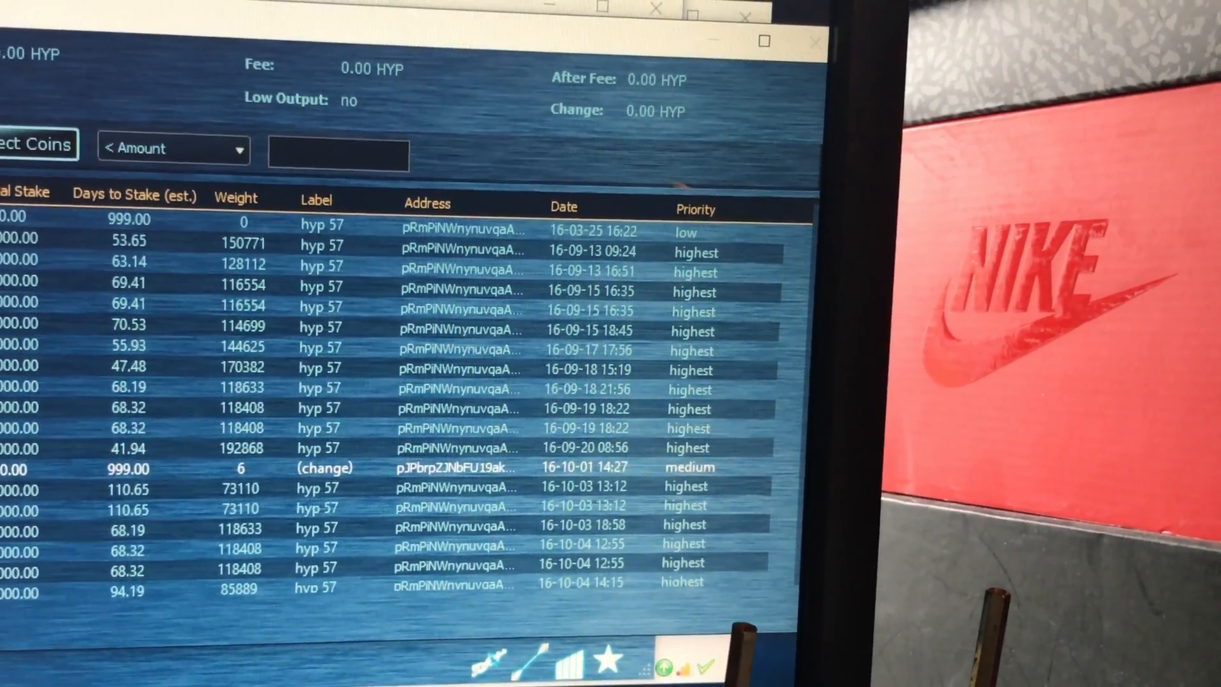
pyautogui.scroll(-3)
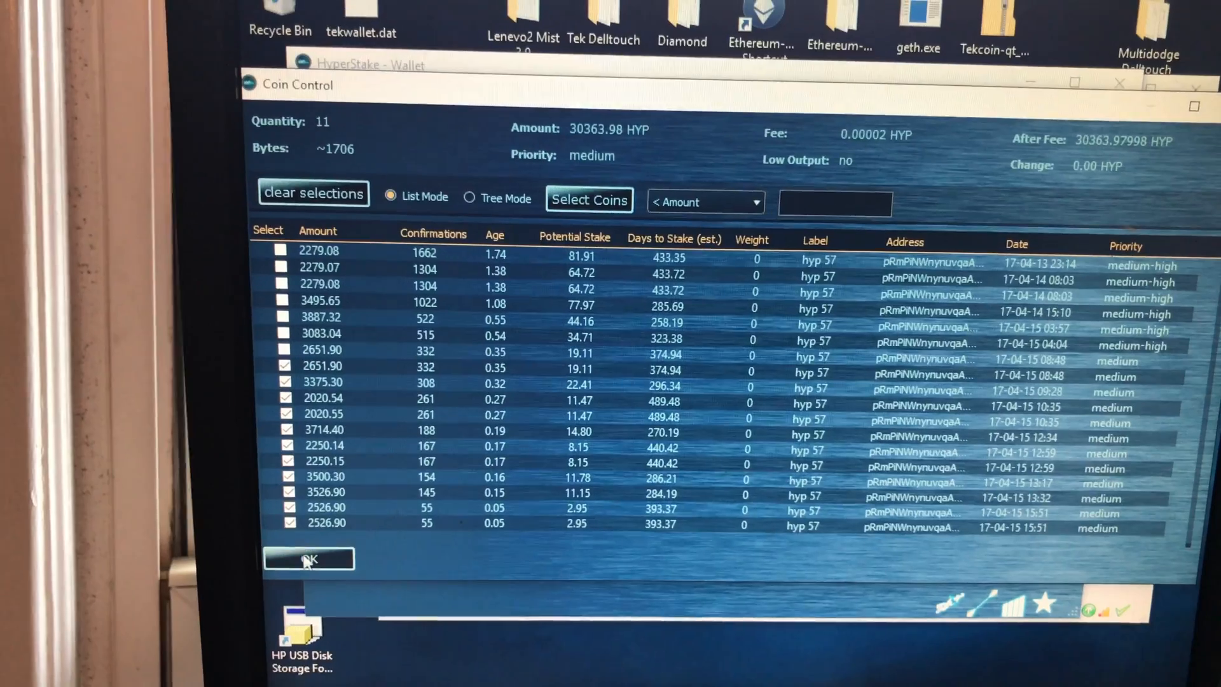
# Step: Accept the 11 chosen coins and paste the Cryptopia deposit address into Pay To
pyautogui.click(308, 559)
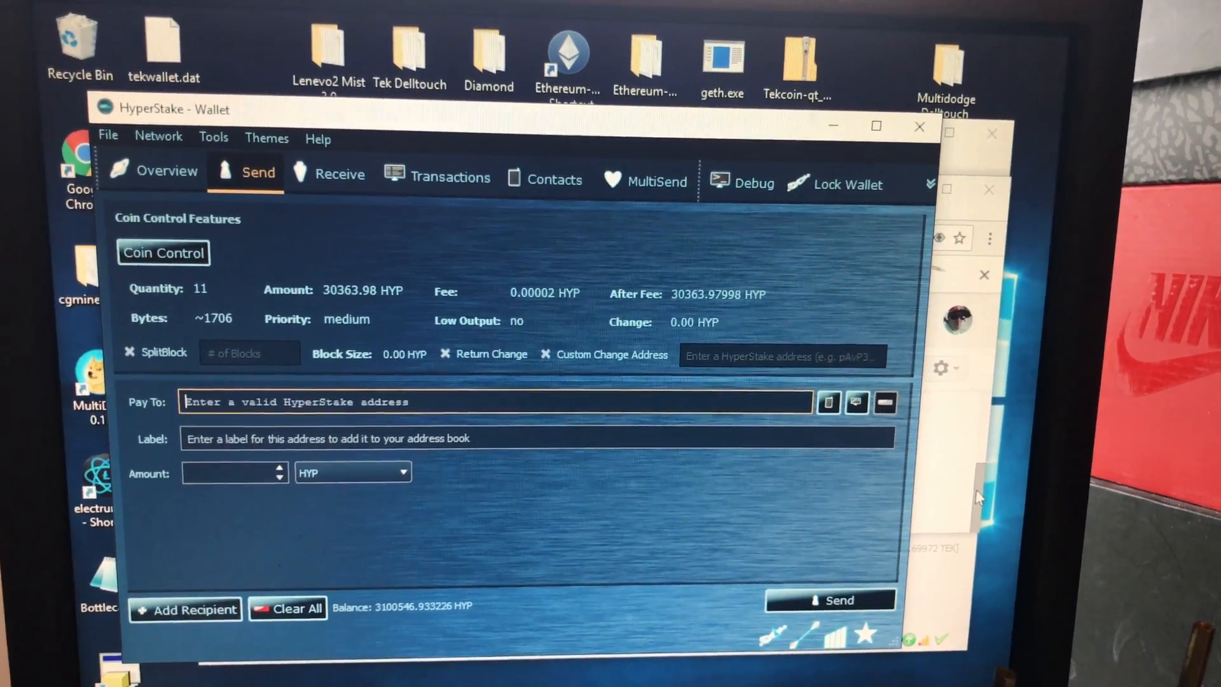
pyautogui.rightClick(499, 400)
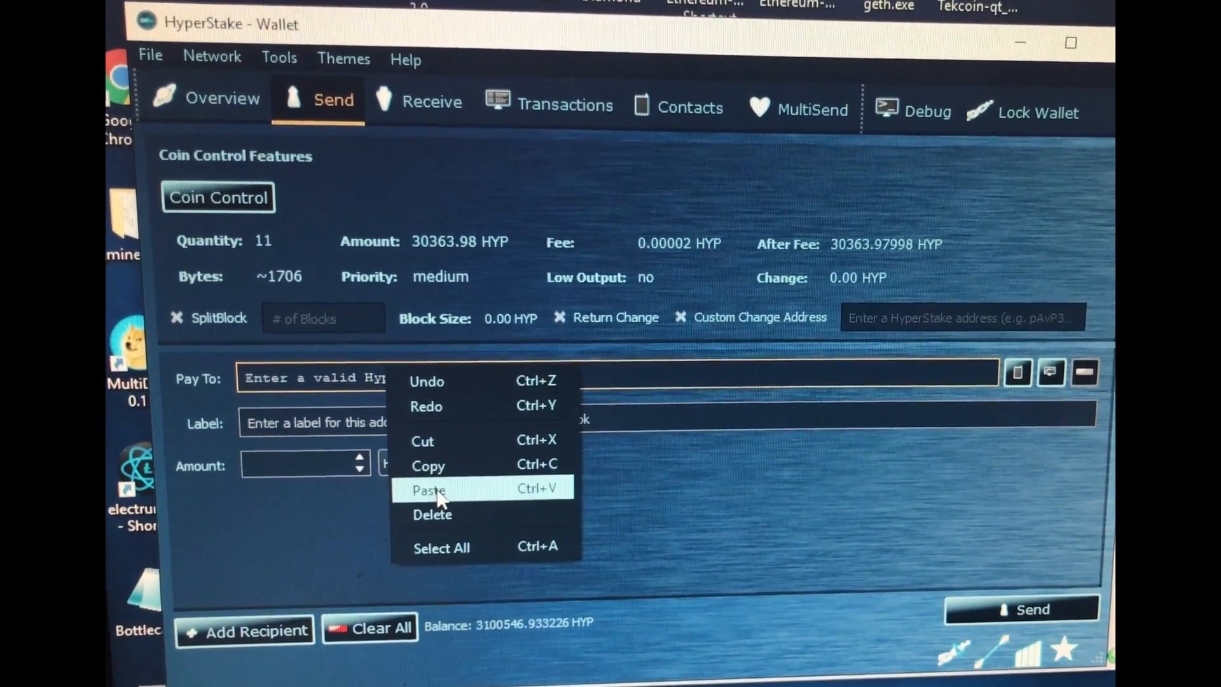
pyautogui.click(428, 489)
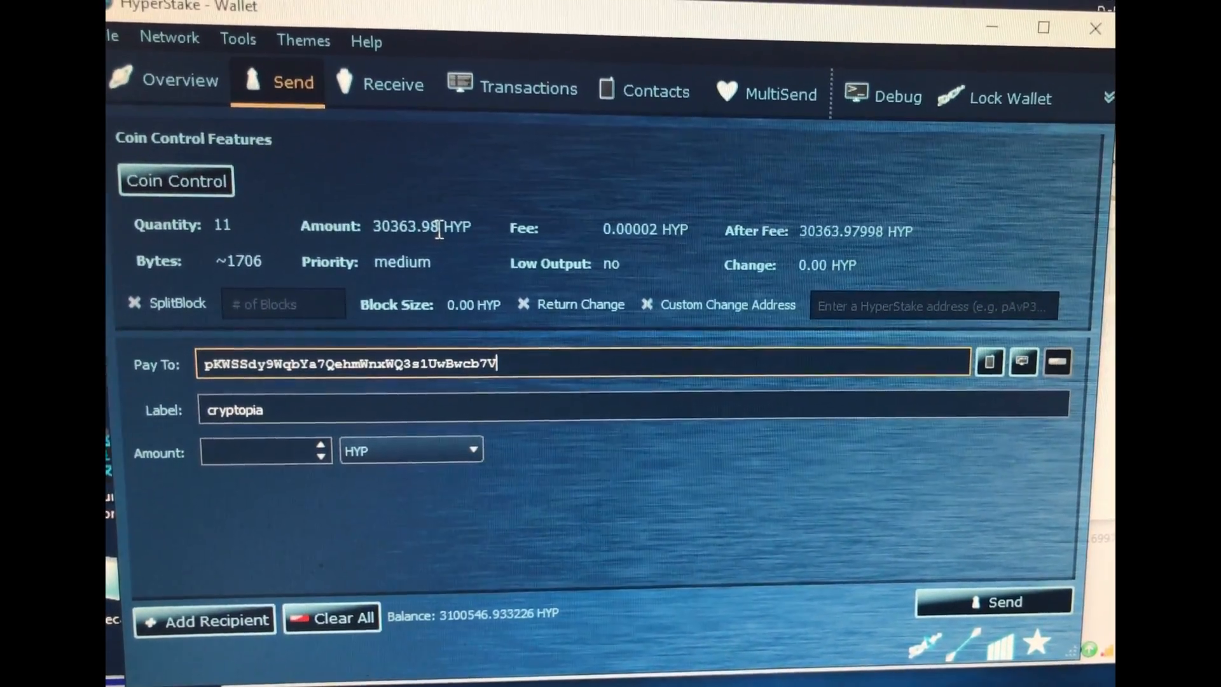
# Step: Copy the 30363.98 selected-coins total and paste it as the send amount
pyautogui.doubleClick(405, 226)
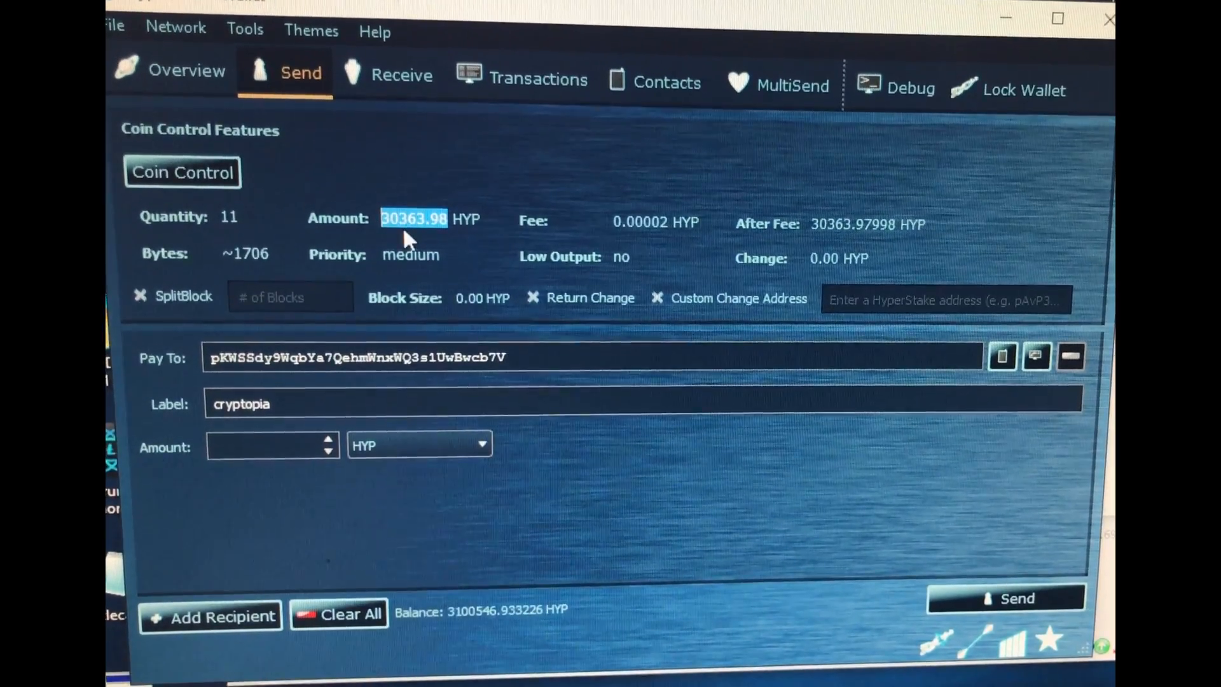
pyautogui.rightClick(414, 219)
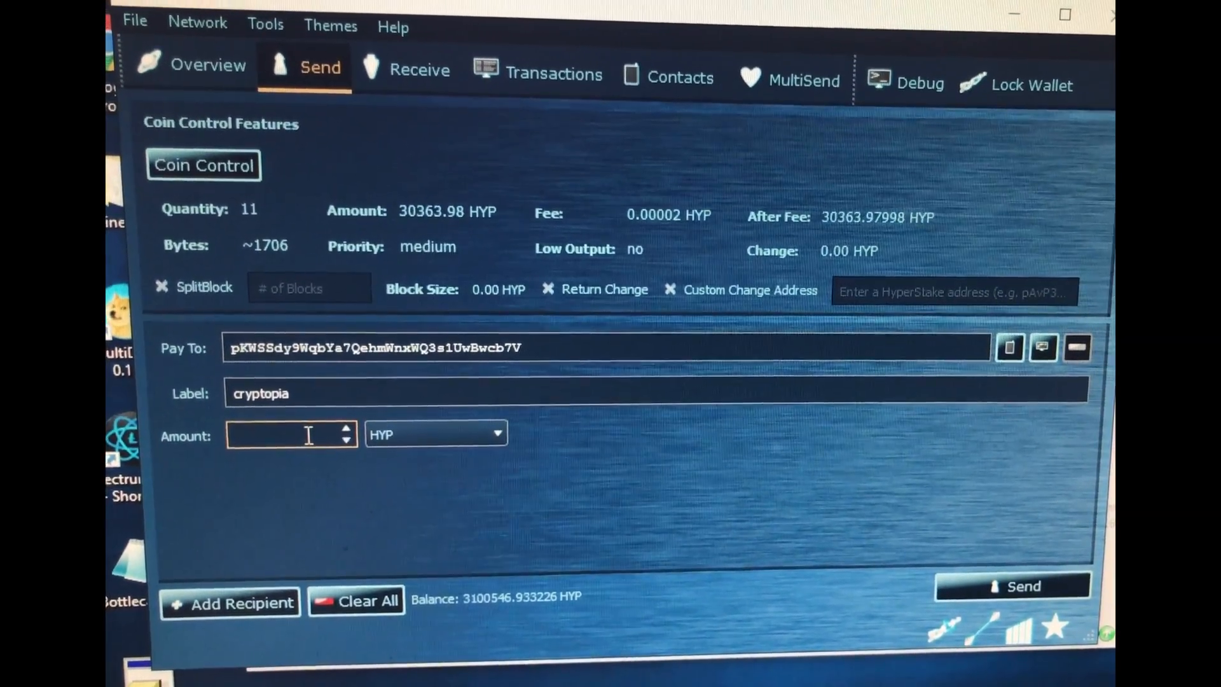
pyautogui.rightClick(293, 435)
pyautogui.write('30363.')
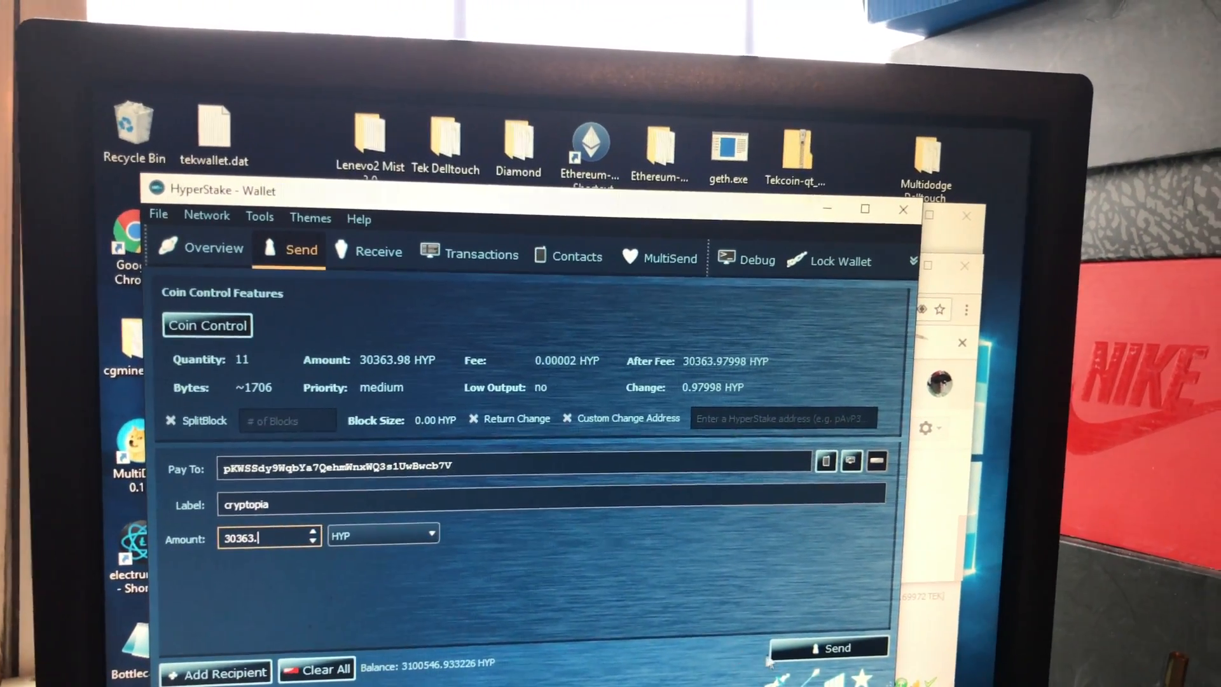
# Step: Send the 30363 HYP payment to cryptopia, unlocking the wallet and accepting the 0.00002 HYP fee
pyautogui.click(828, 648)
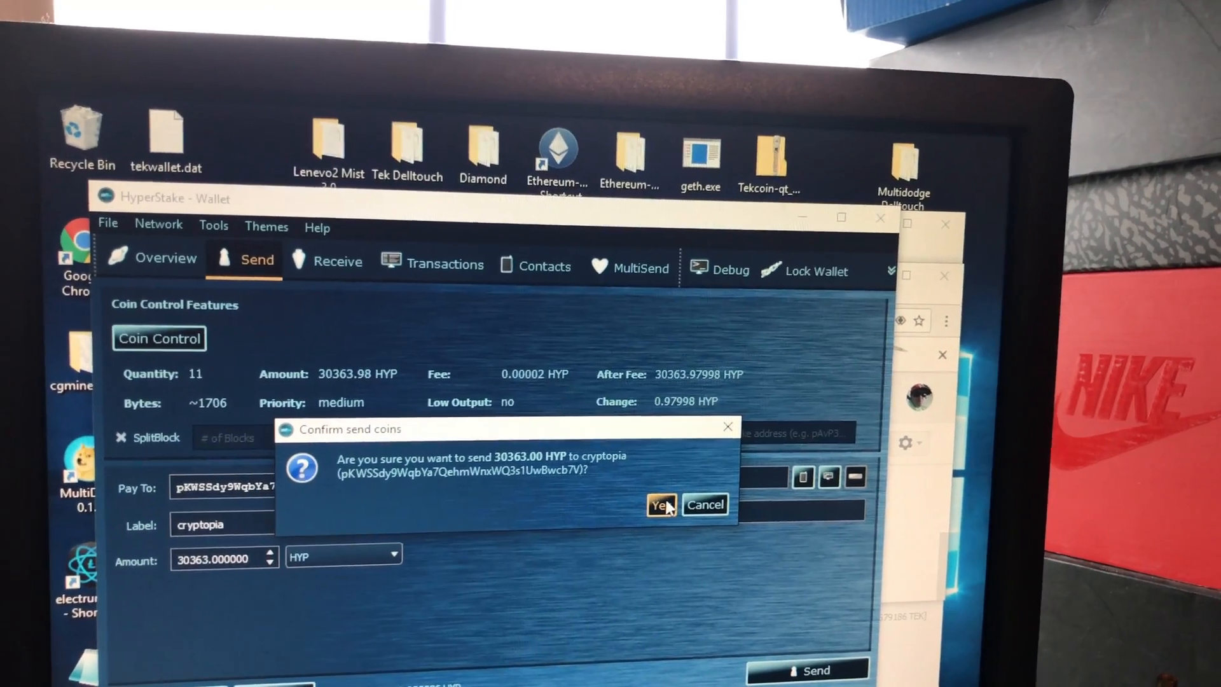
pyautogui.click(658, 505)
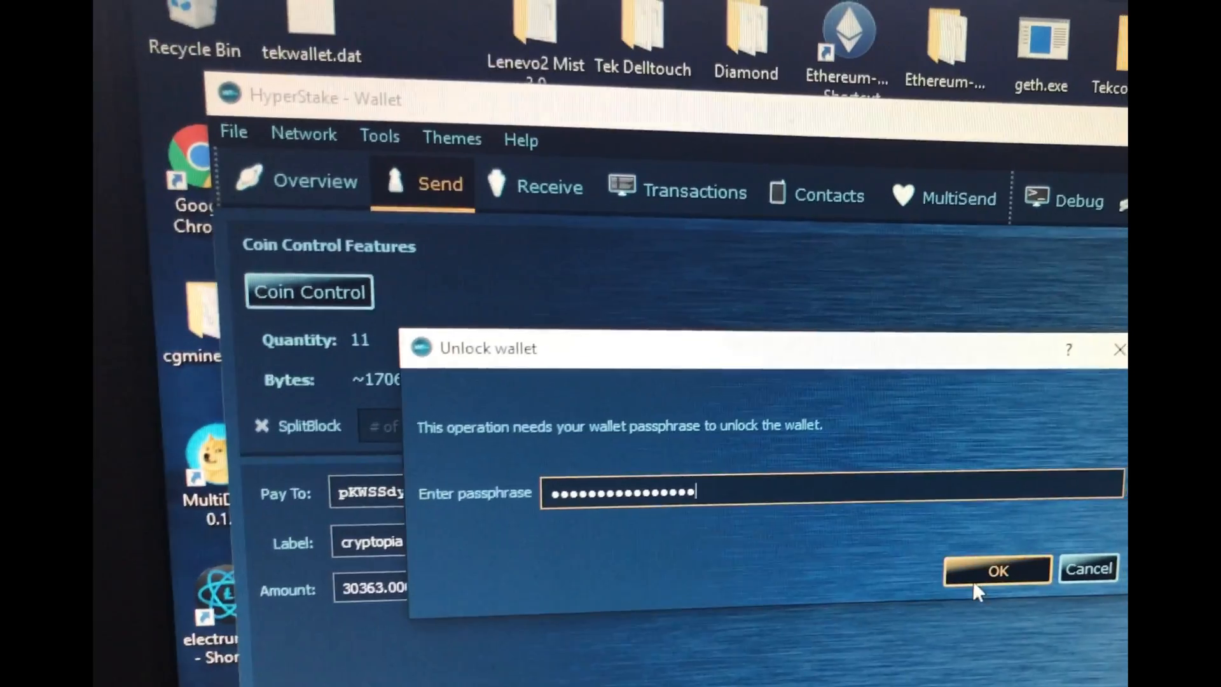
pyautogui.click(997, 570)
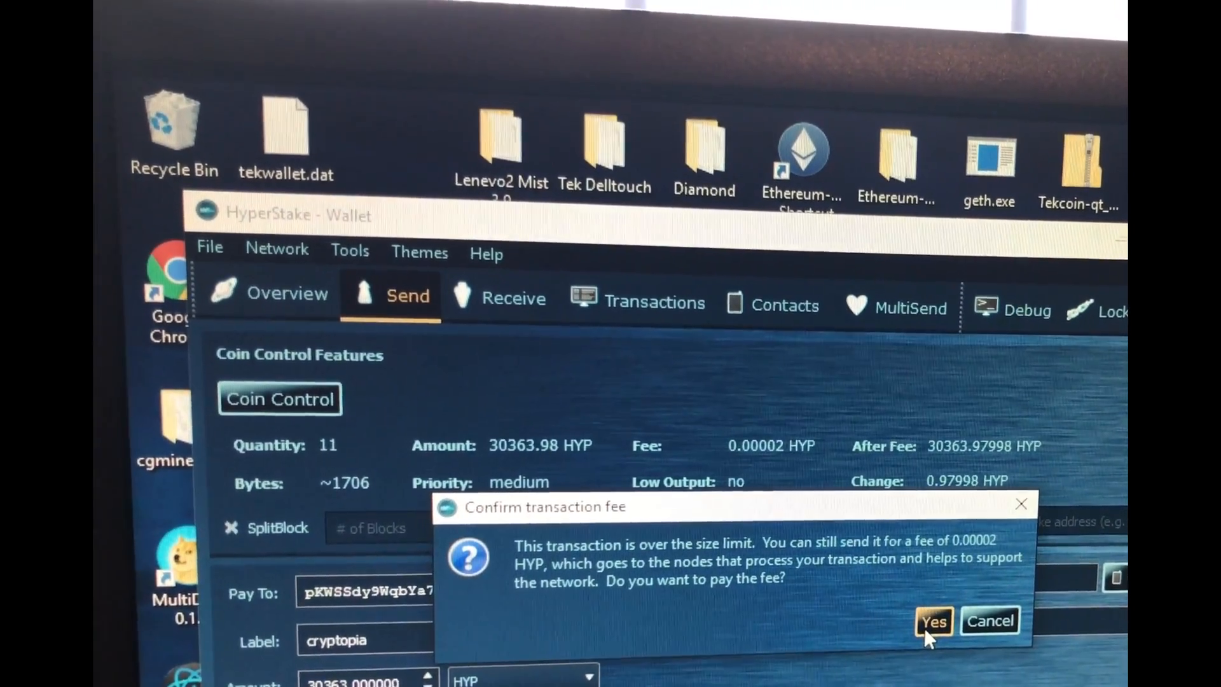
pyautogui.click(933, 621)
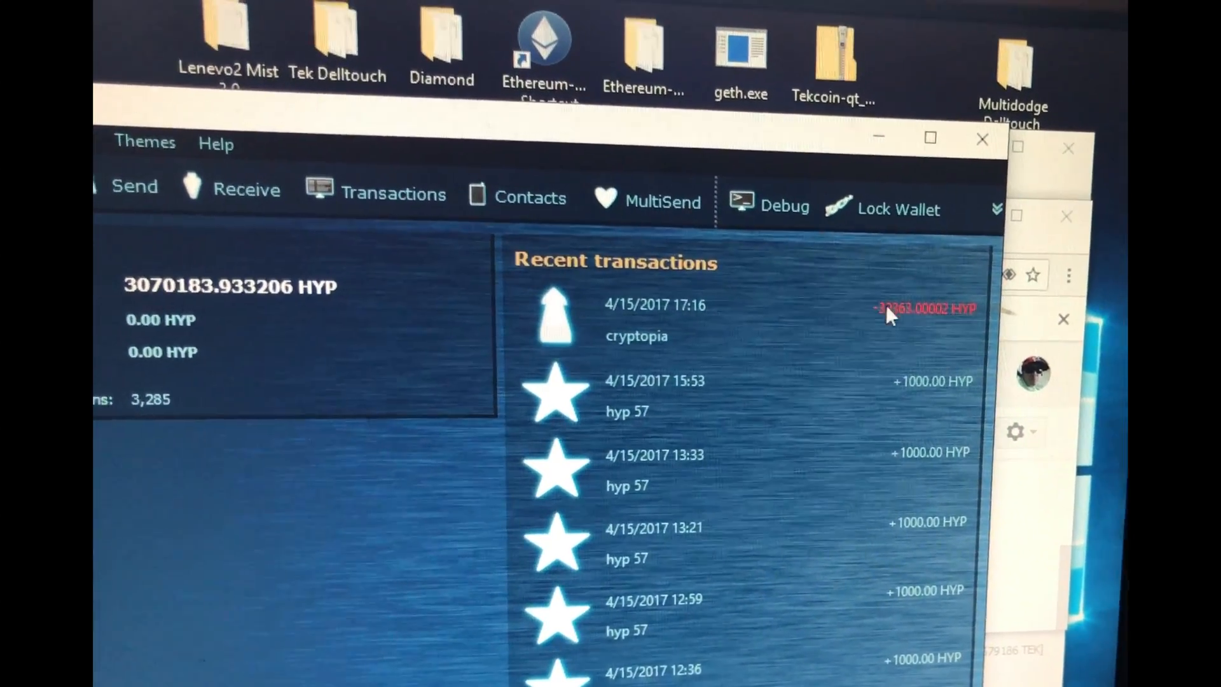
pyautogui.moveTo(818, 436)
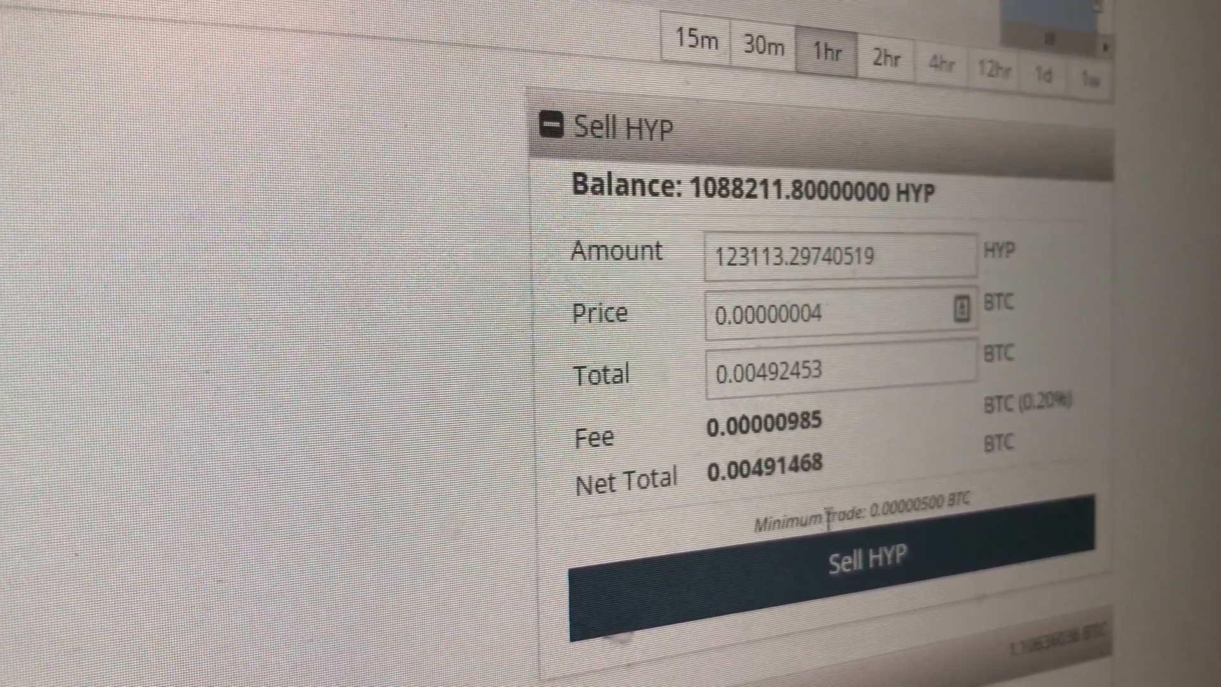
# Step: Fill the Sell HYP form with amount 123113.29740519 at price 0.00000004 BTC
pyautogui.rightClick(873, 561)
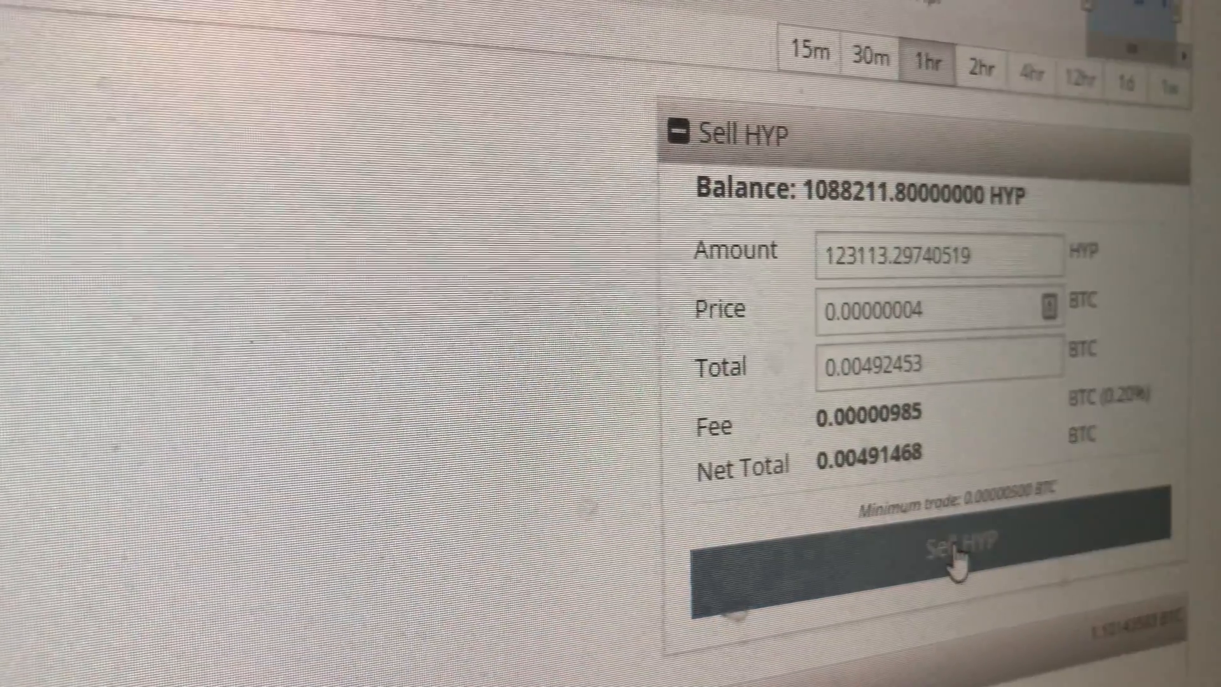
# Step: Submit the 123113.29740519 HYP sell order and dismiss the Order Filled notices
pyautogui.click(950, 546)
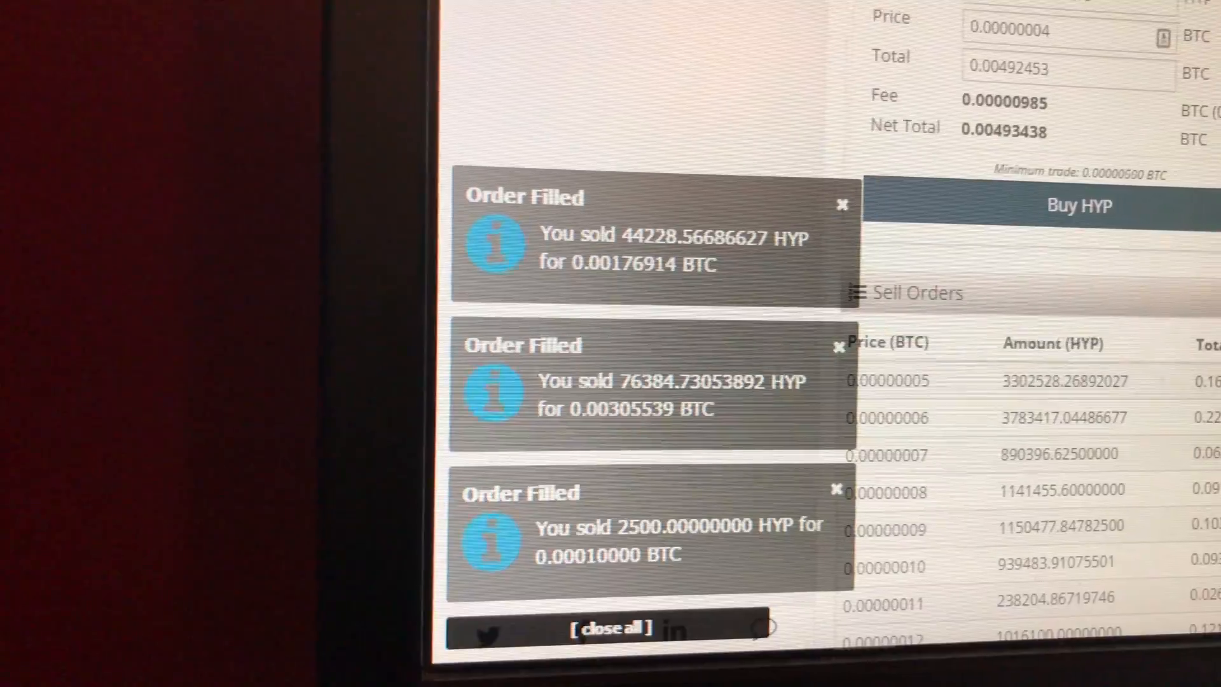
pyautogui.click(612, 627)
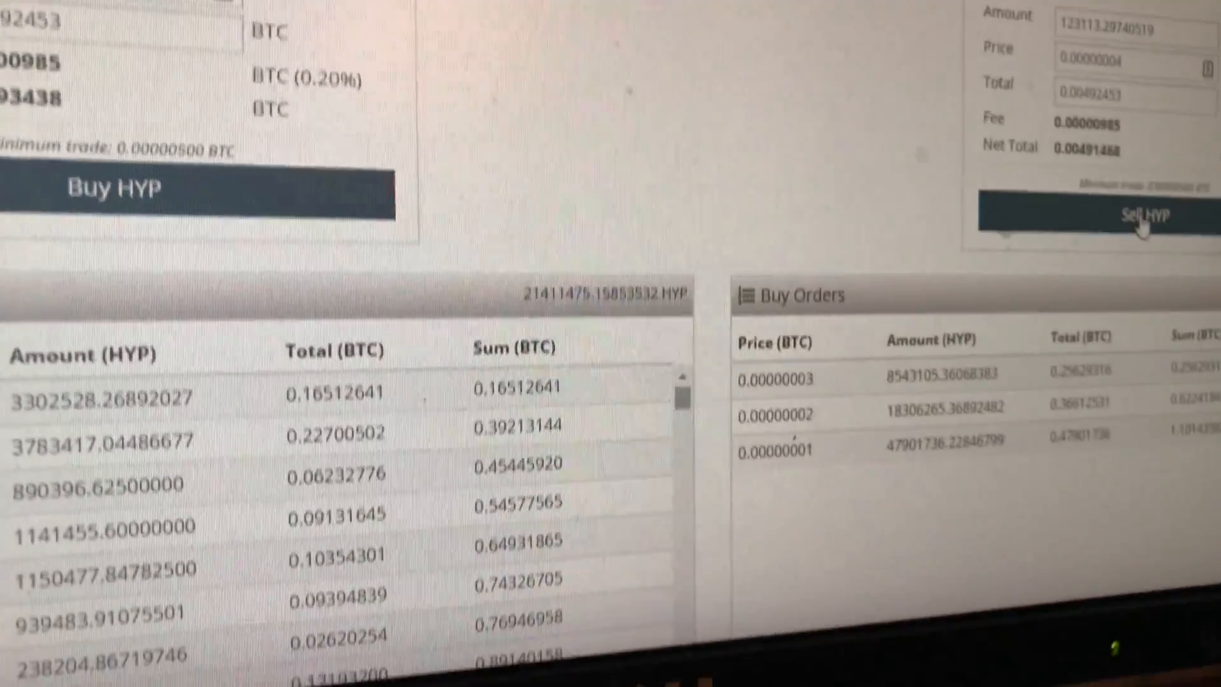
pyautogui.scroll(-3)
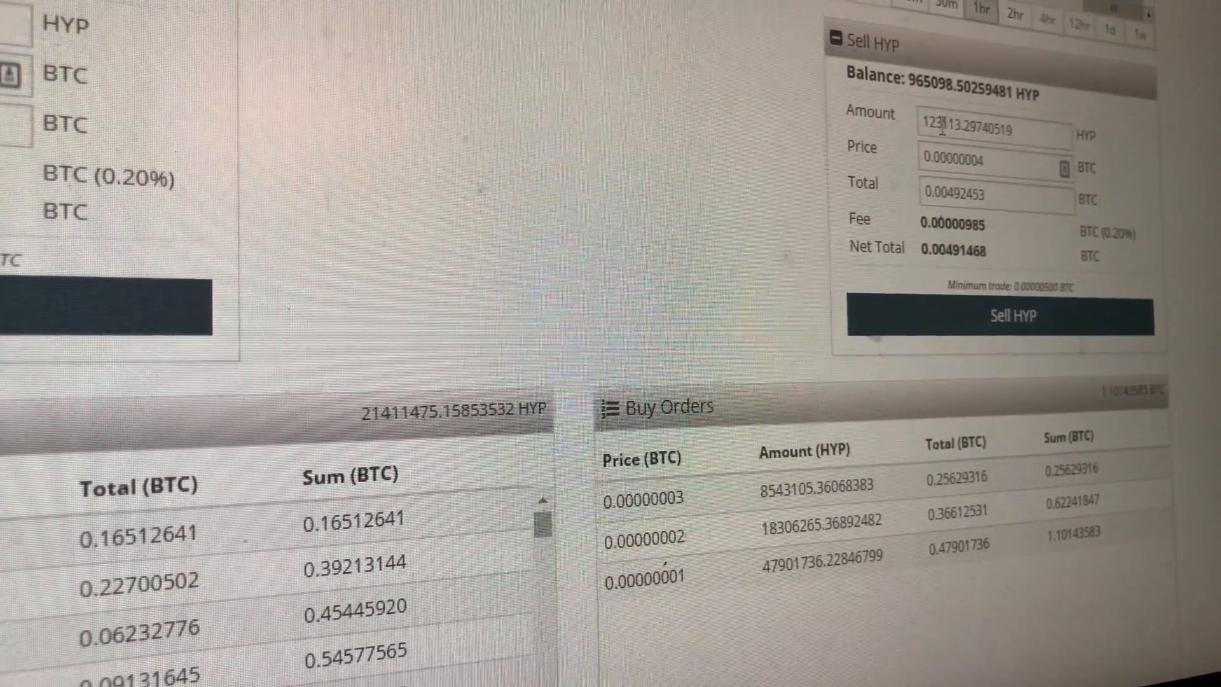
pyautogui.scroll(-3)
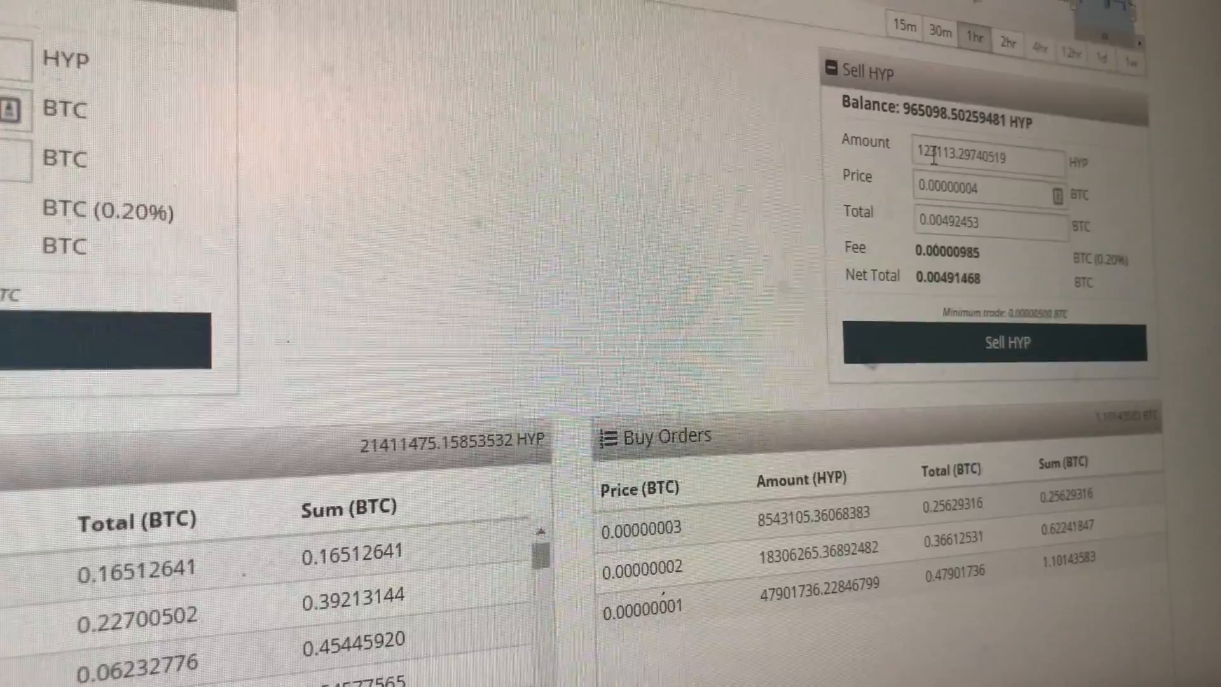
# Step: Change the sell amount to 523113.29740519 HYP and submit the order at 0.00000004 BTC
pyautogui.rightClick(935, 155)
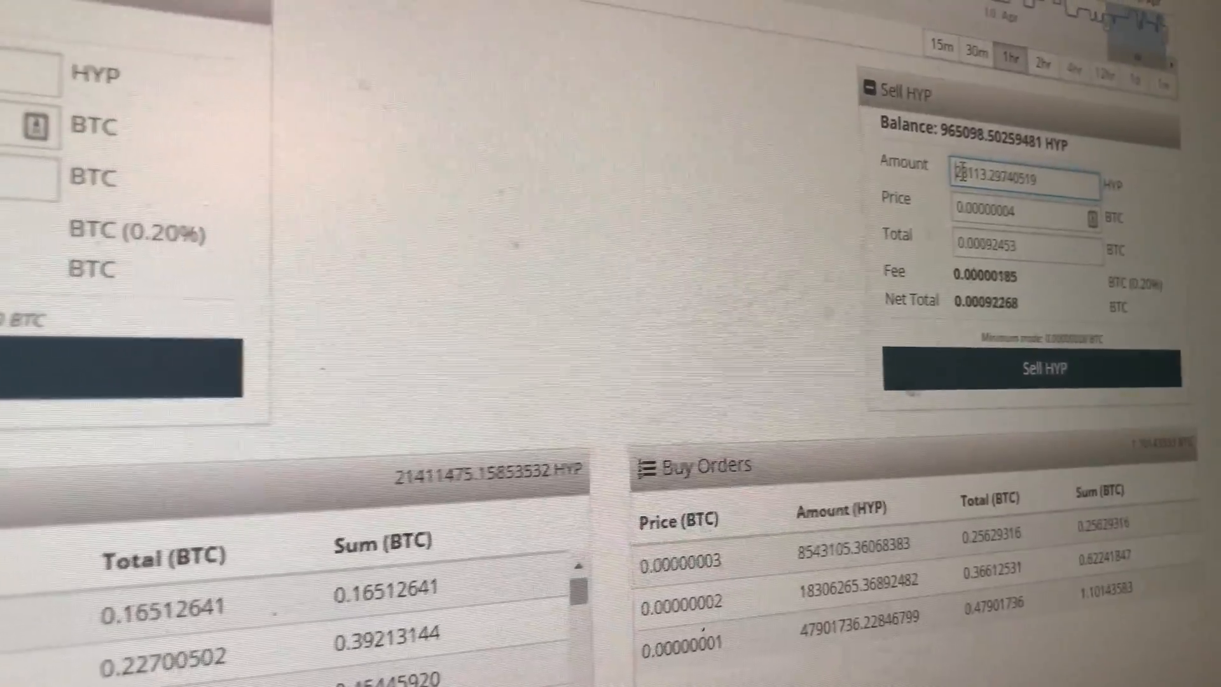
pyautogui.write('523113.29740519')
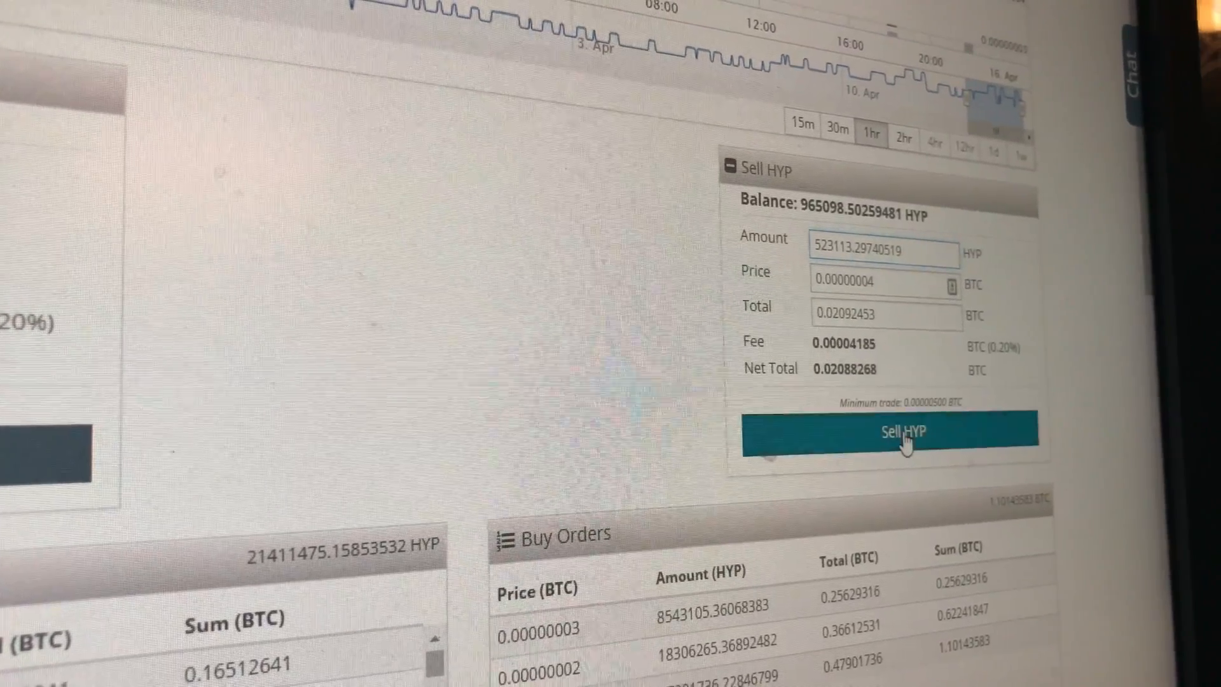
pyautogui.click(903, 432)
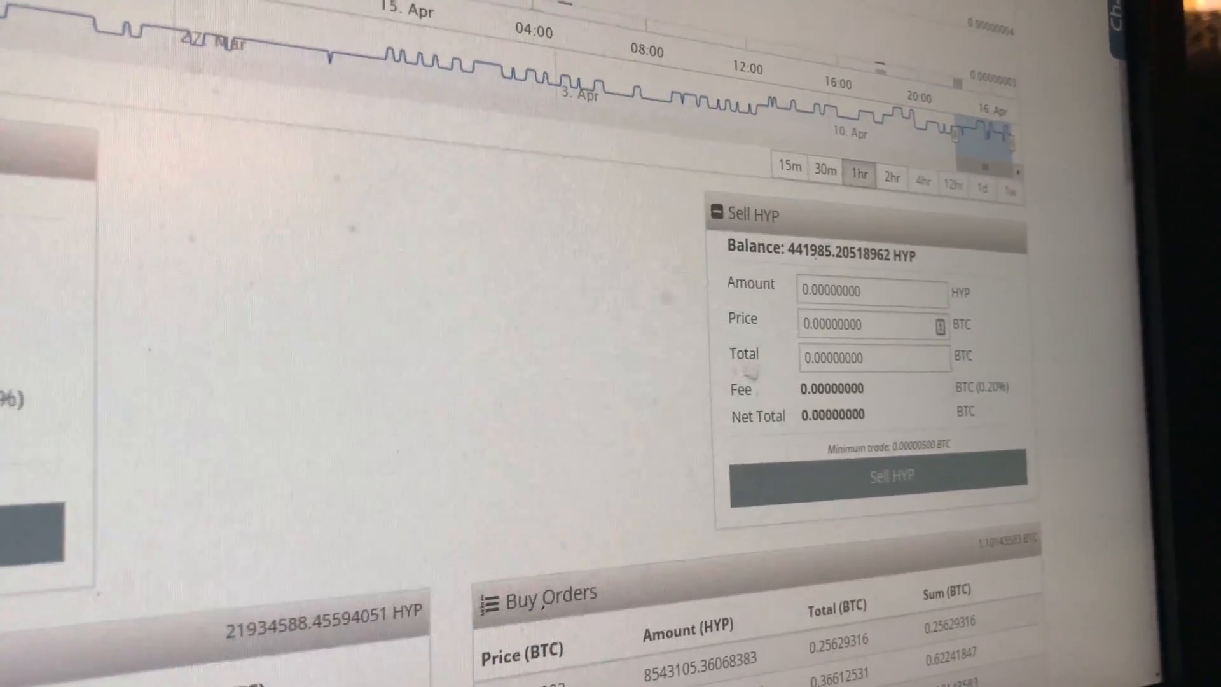
# Step: Sell the remaining 441985.20518962 HYP at 0.00000005 BTC, emptying the balance
pyautogui.scroll(-3)
pyautogui.write('0.00000005')
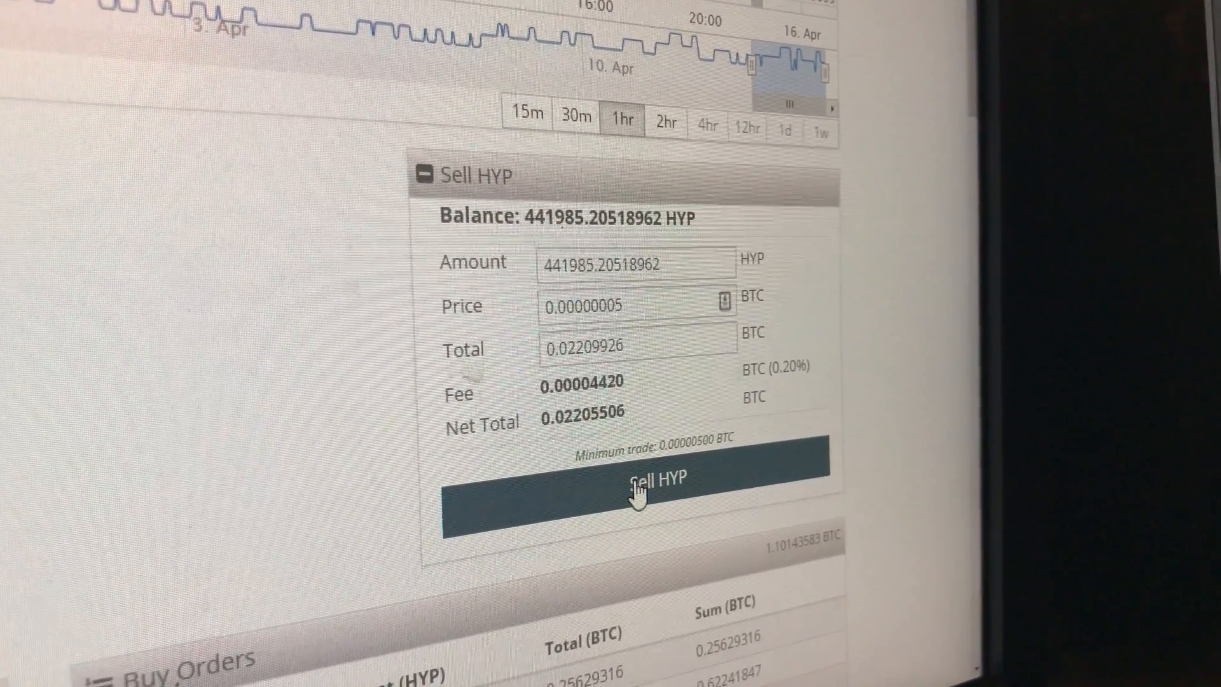
pyautogui.click(639, 484)
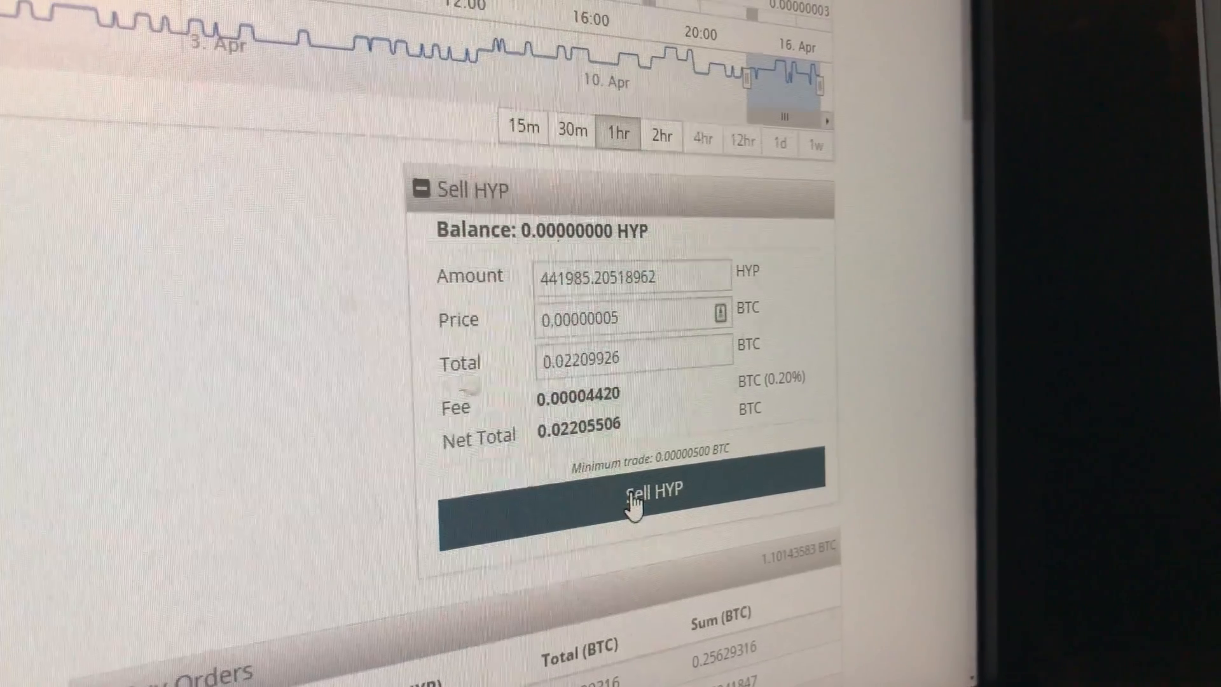